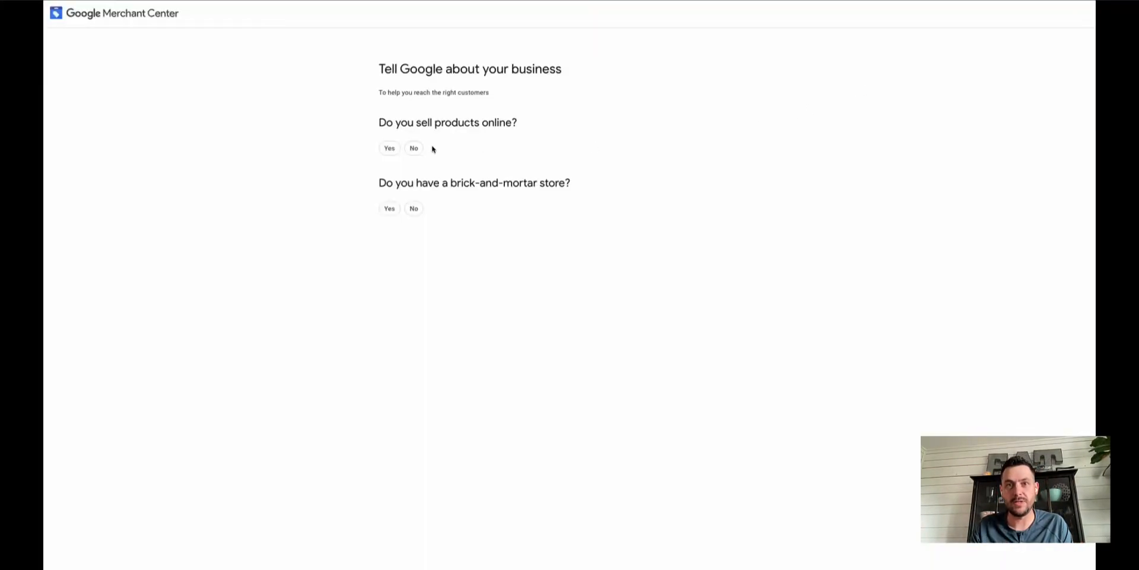
Answer the business question, continue the signup, and start leaving the free listings program.
left_click(389, 148)
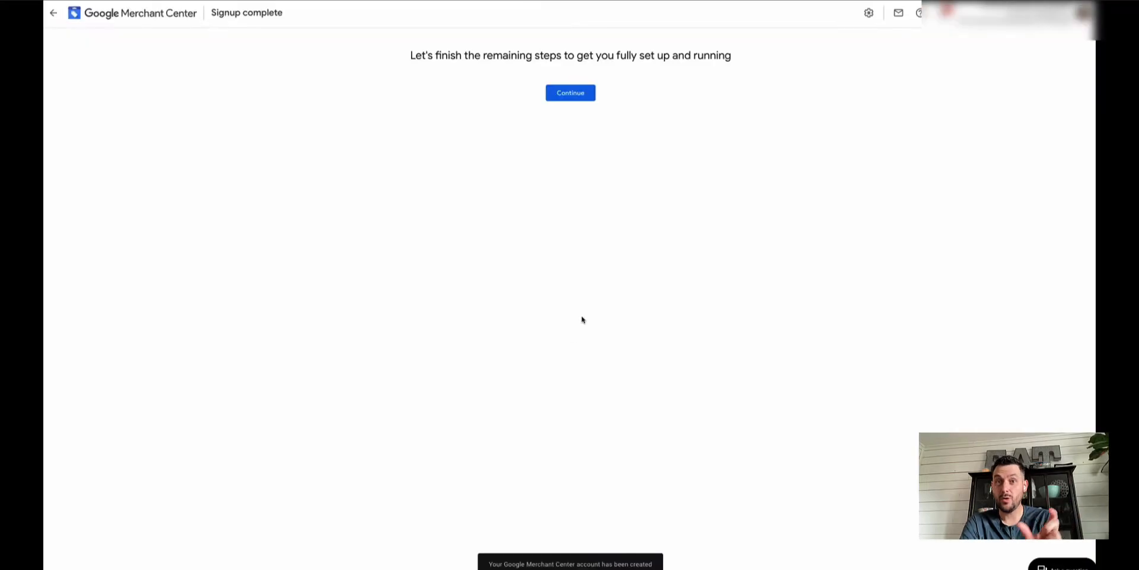
left_click(570, 92)
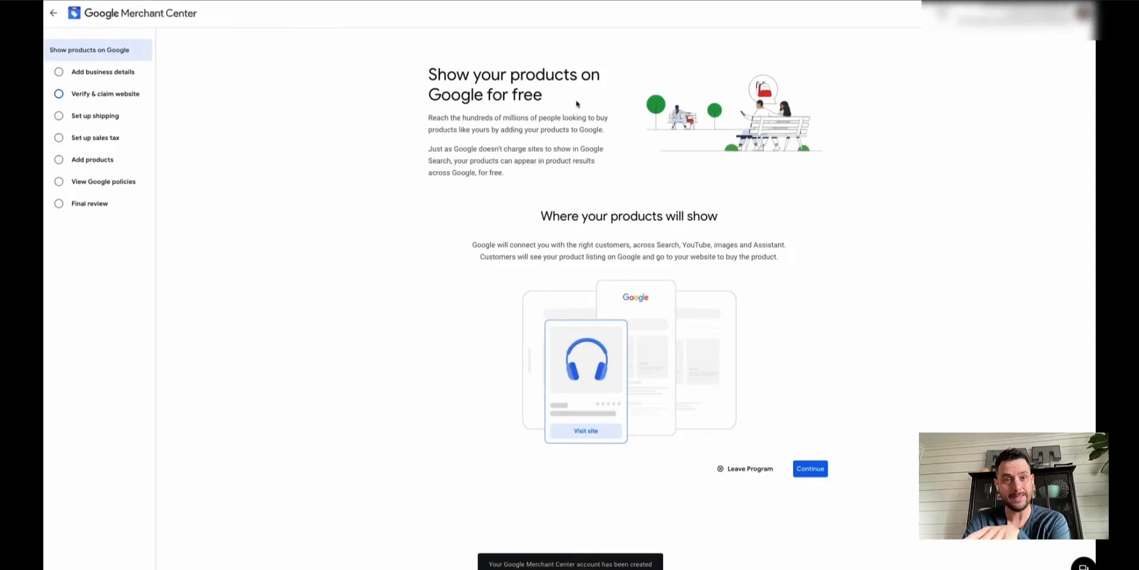
left_click(745, 468)
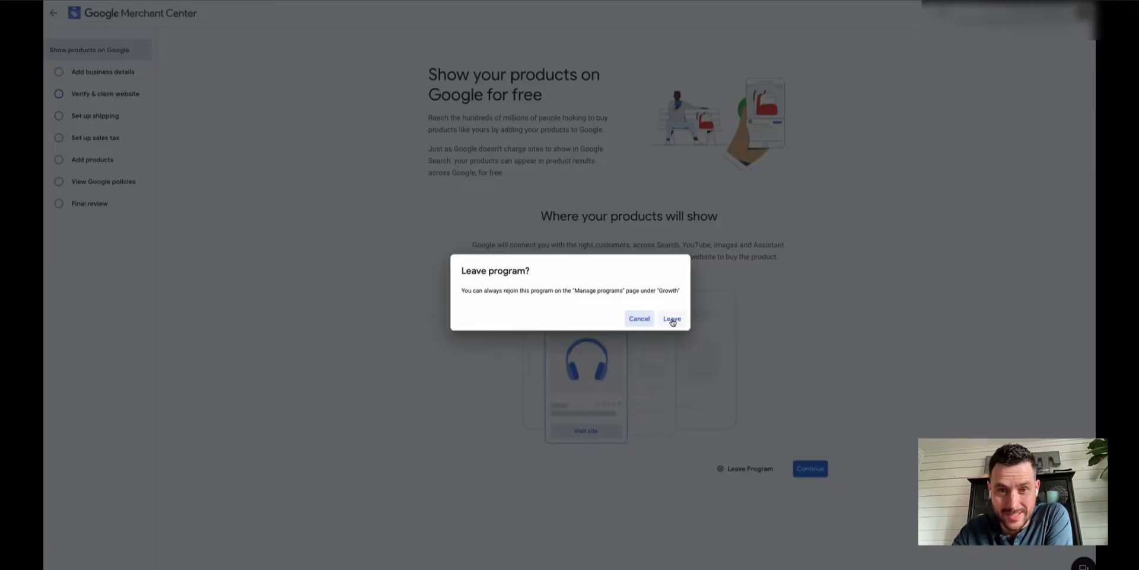
Confirm leaving free listings, then start Shopping ads and postpone its setup for later.
left_click(671, 318)
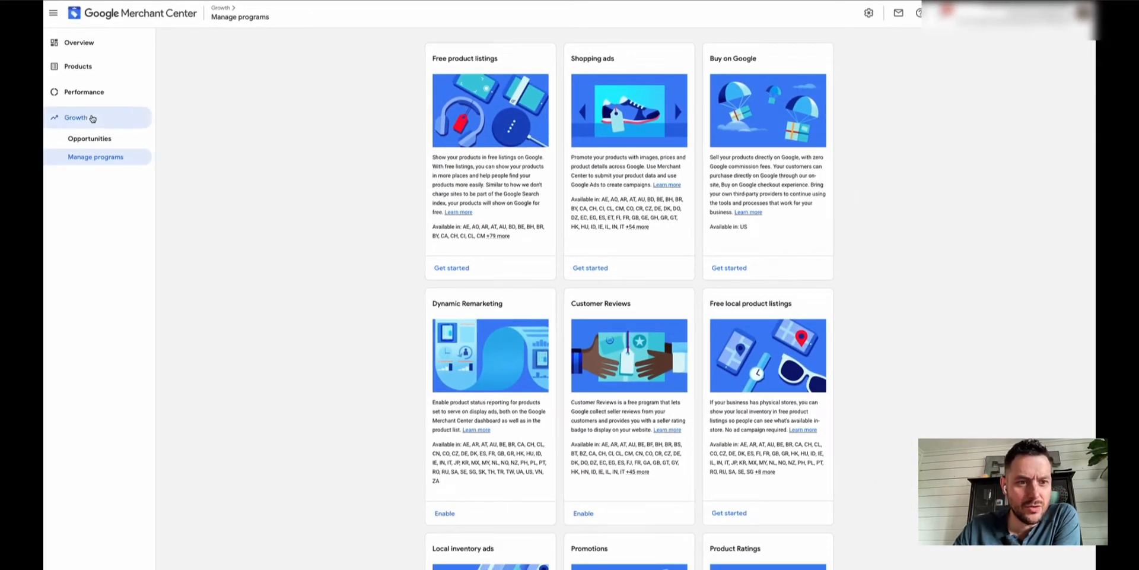
mouse_move(116, 161)
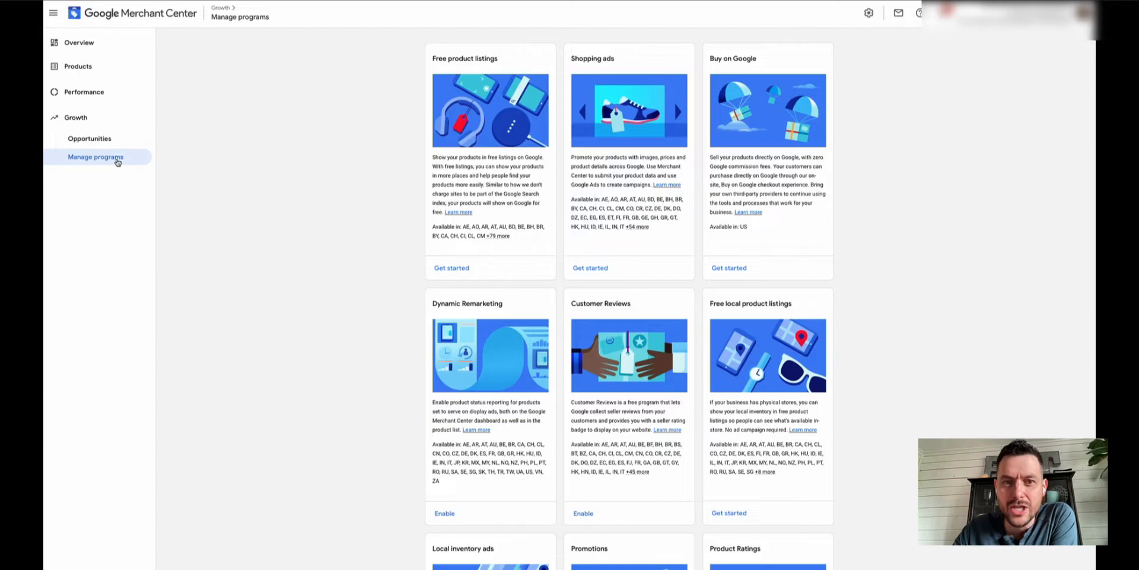
mouse_move(816, 271)
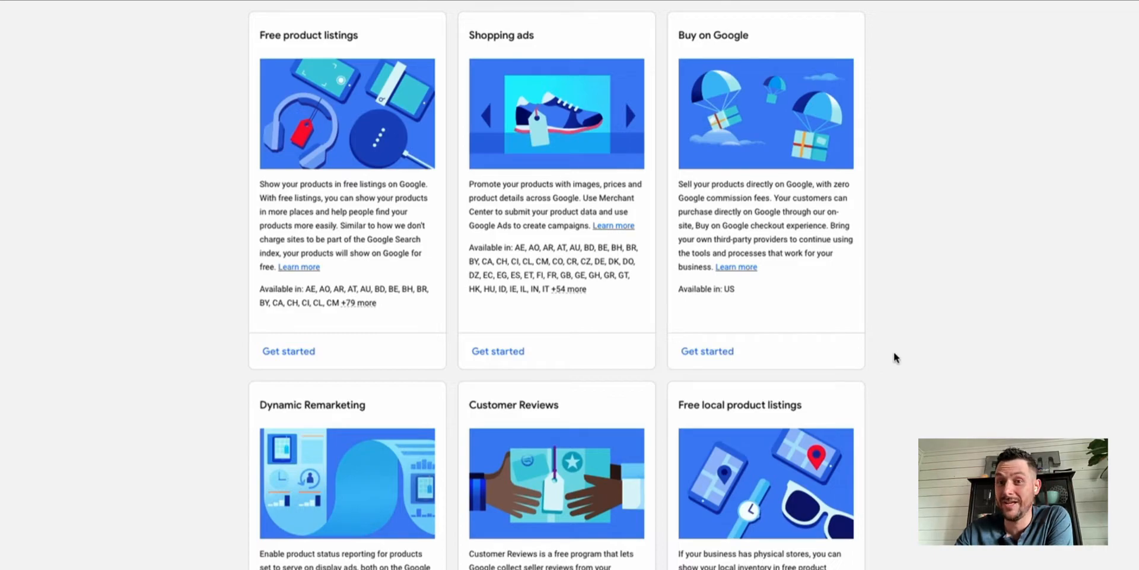
mouse_move(903, 363)
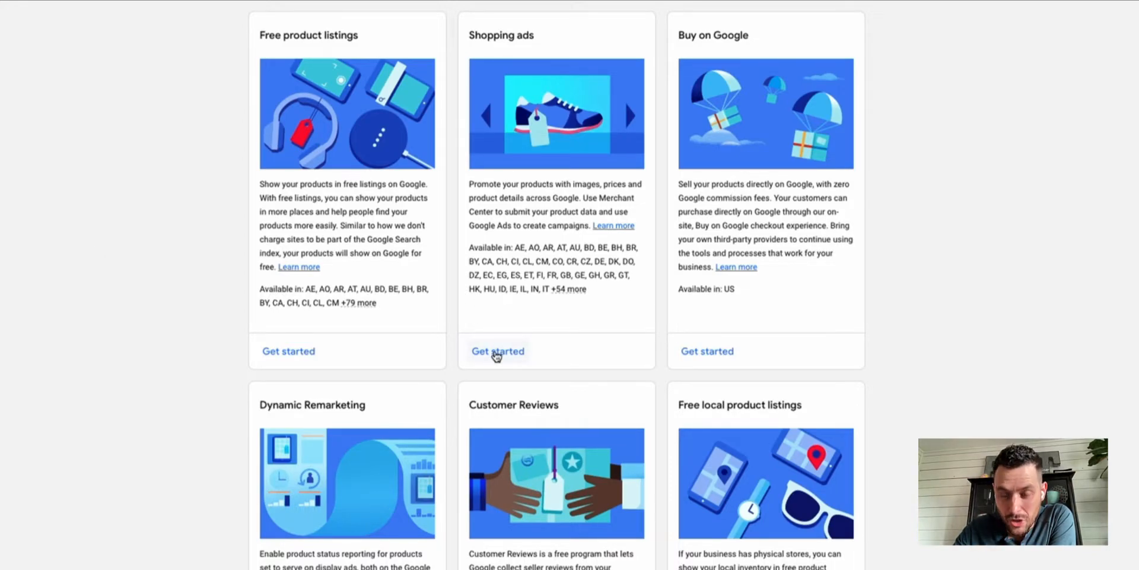
left_click(498, 351)
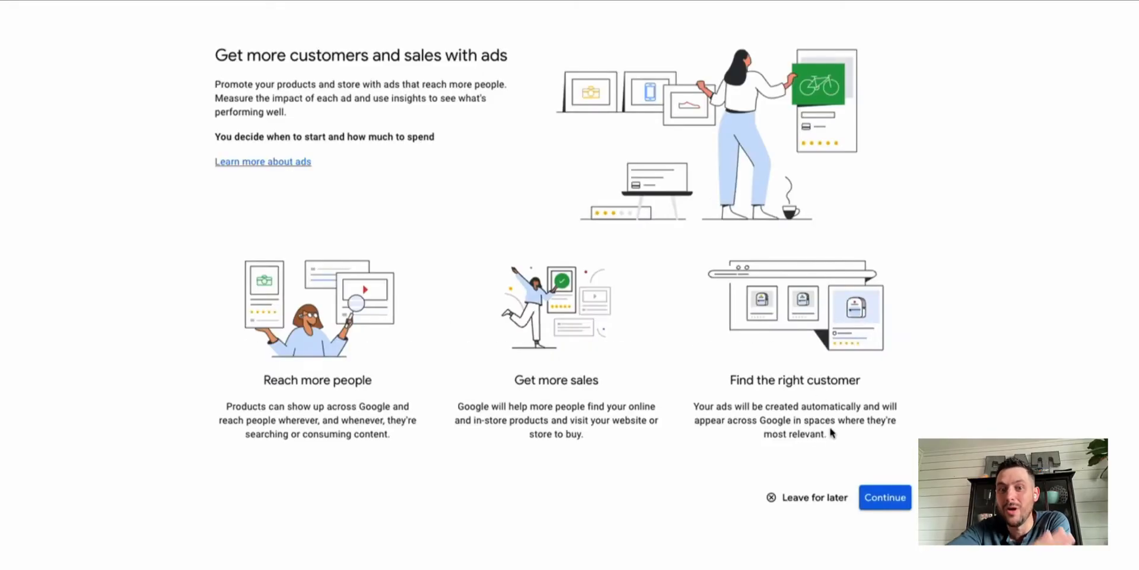
left_click(814, 498)
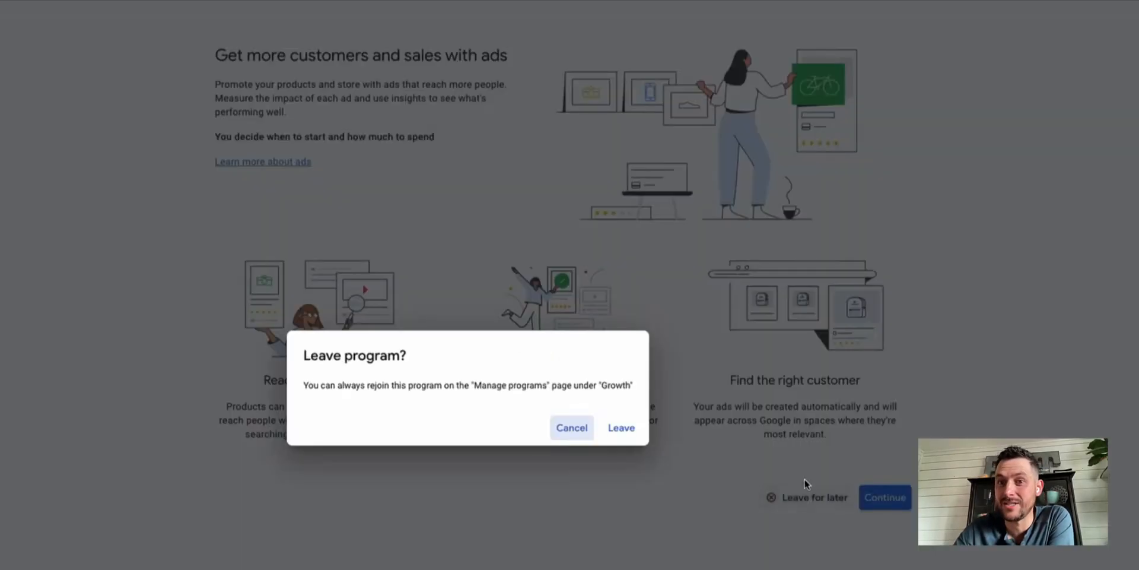
left_click(621, 427)
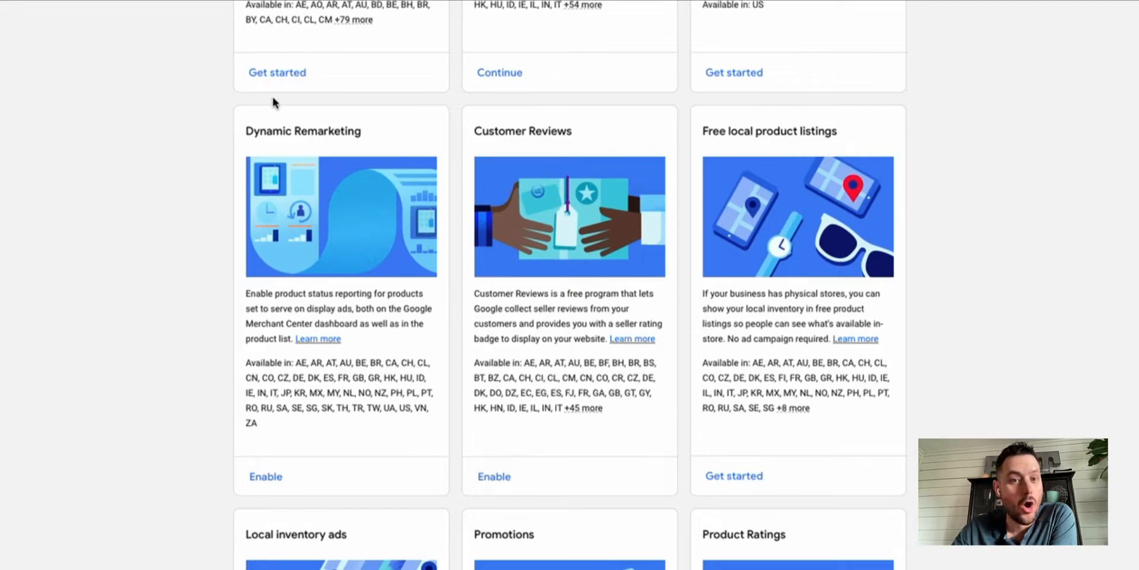
scroll("down", 3)
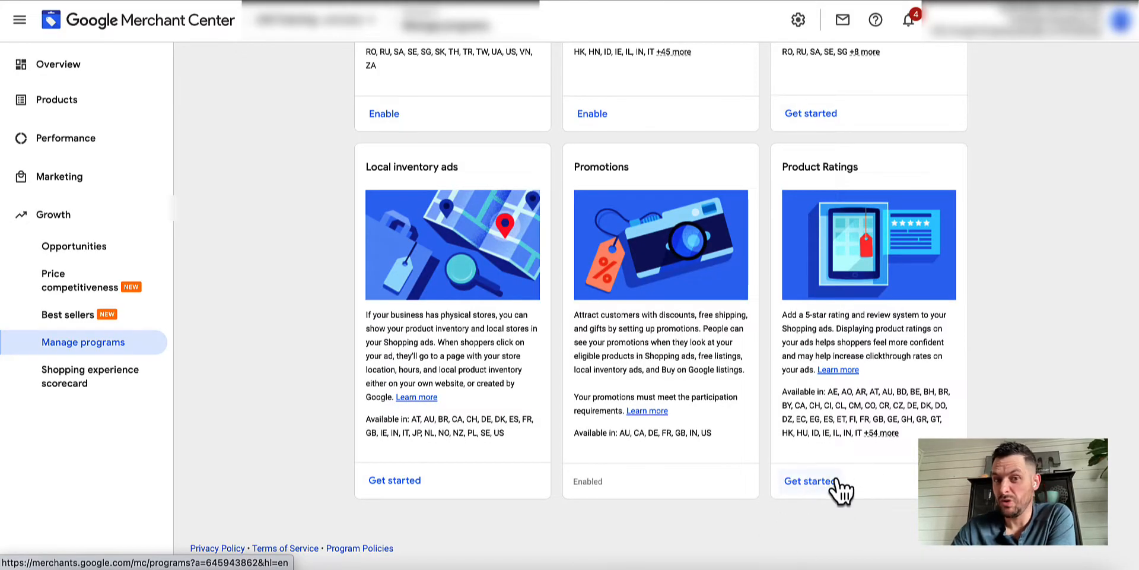
mouse_move(851, 320)
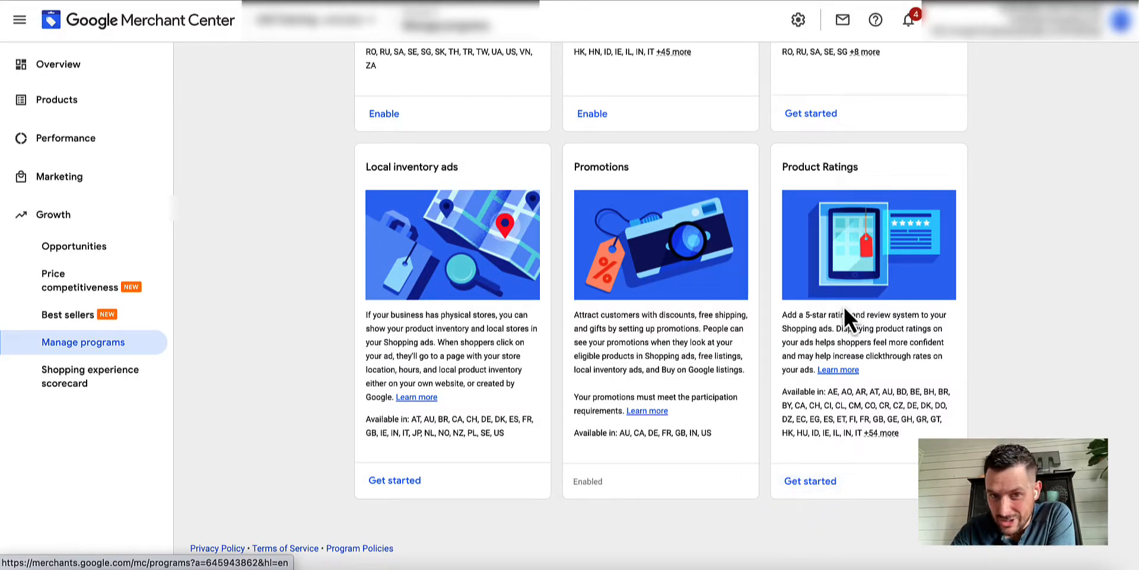
left_click(52, 214)
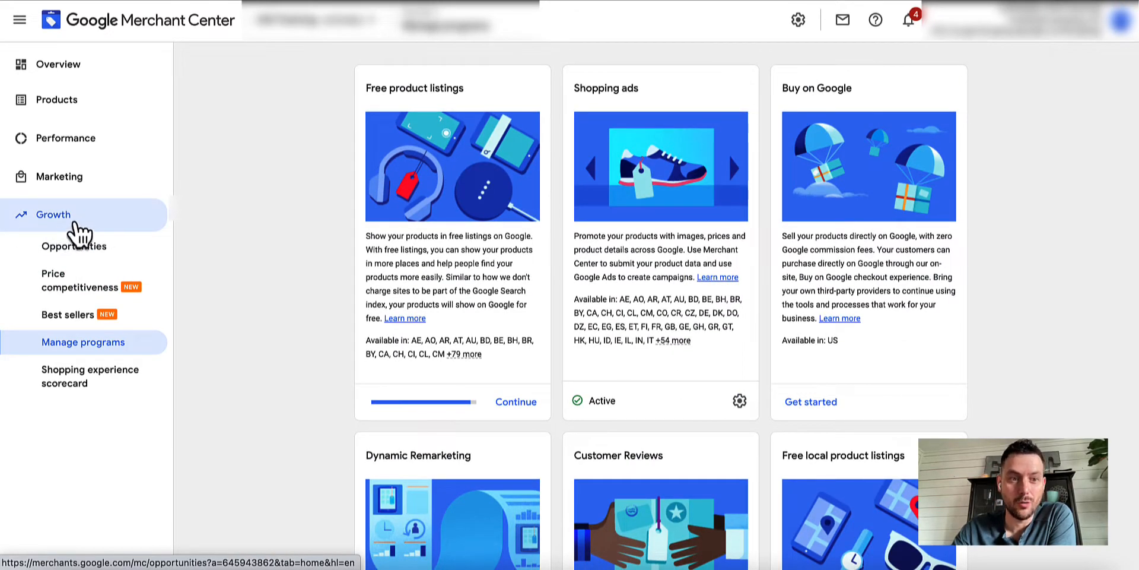
In the primary feed's settings, add Shopping ads as a destination and save.
left_click(58, 177)
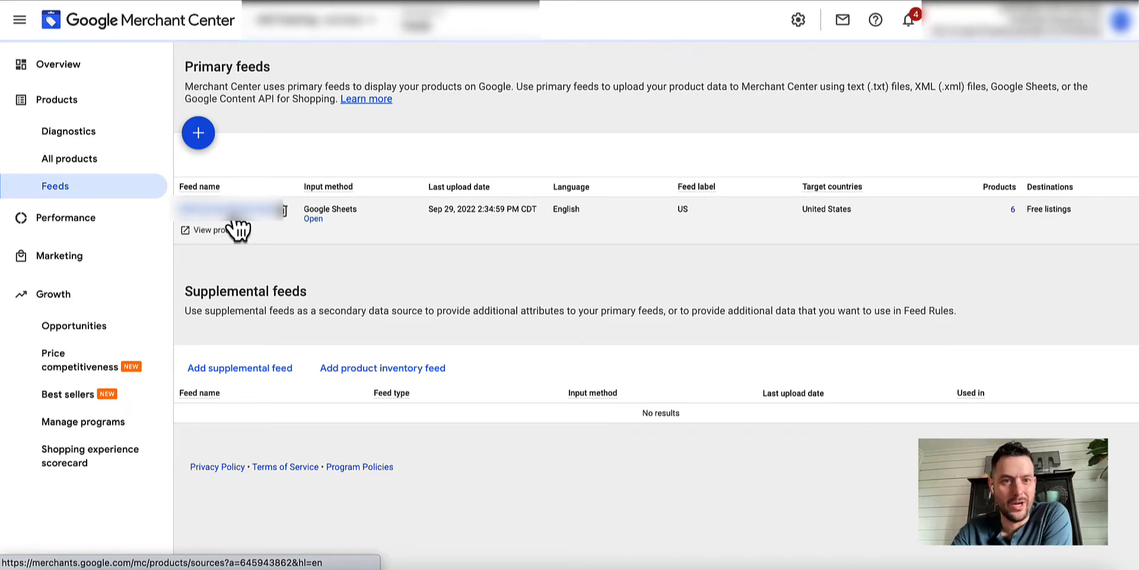
left_click(227, 210)
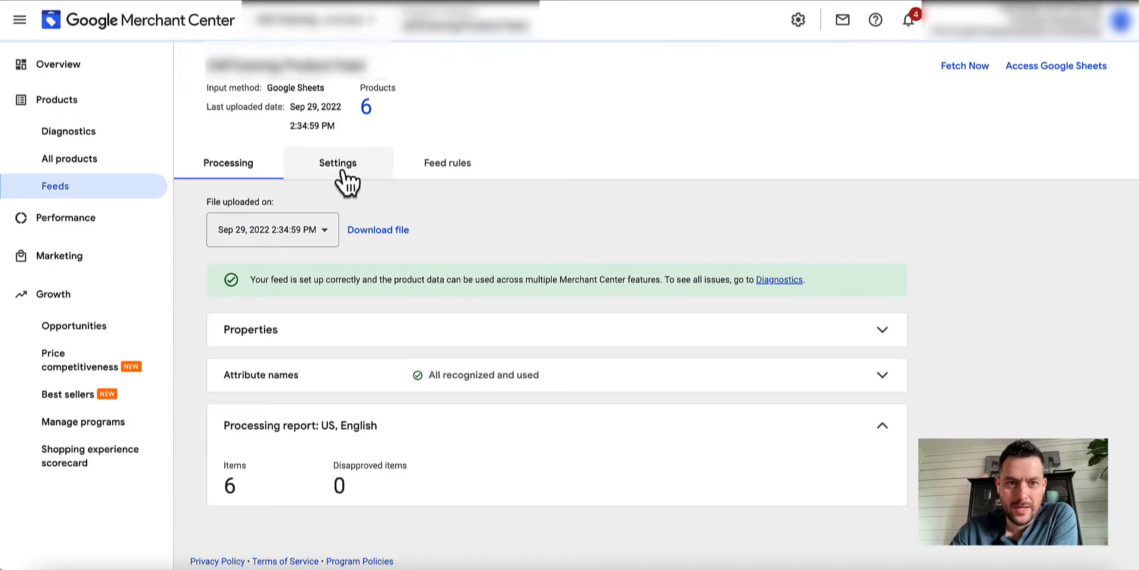
left_click(337, 162)
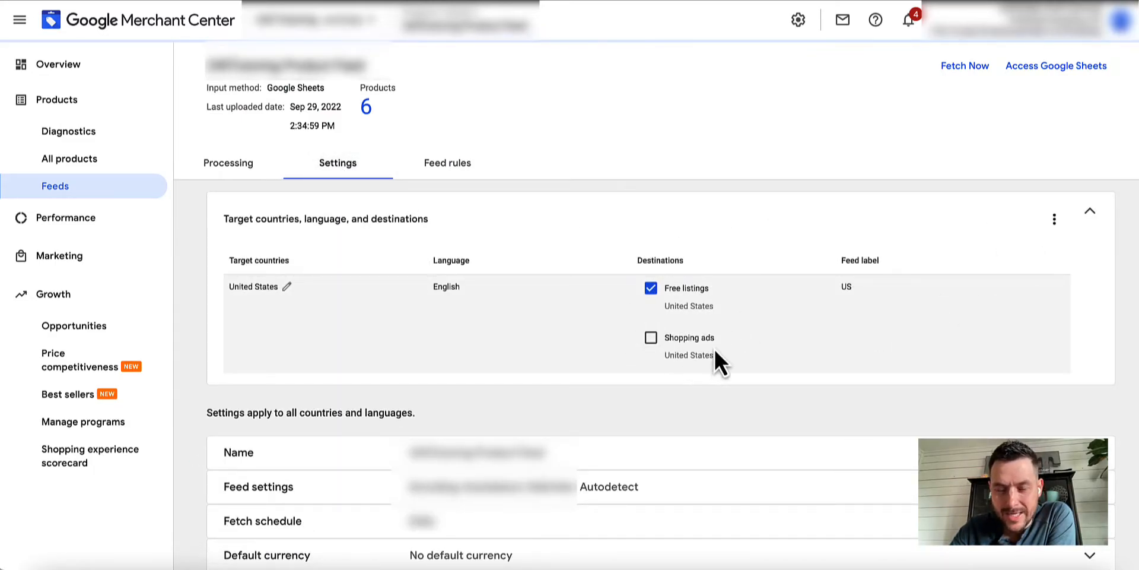
mouse_move(589, 382)
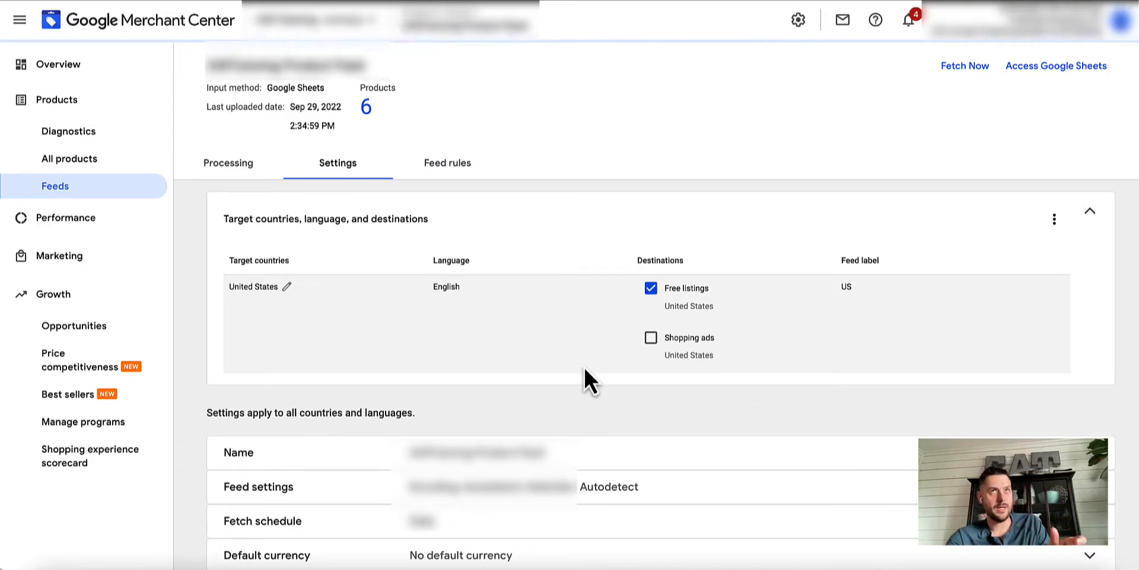
mouse_move(650, 382)
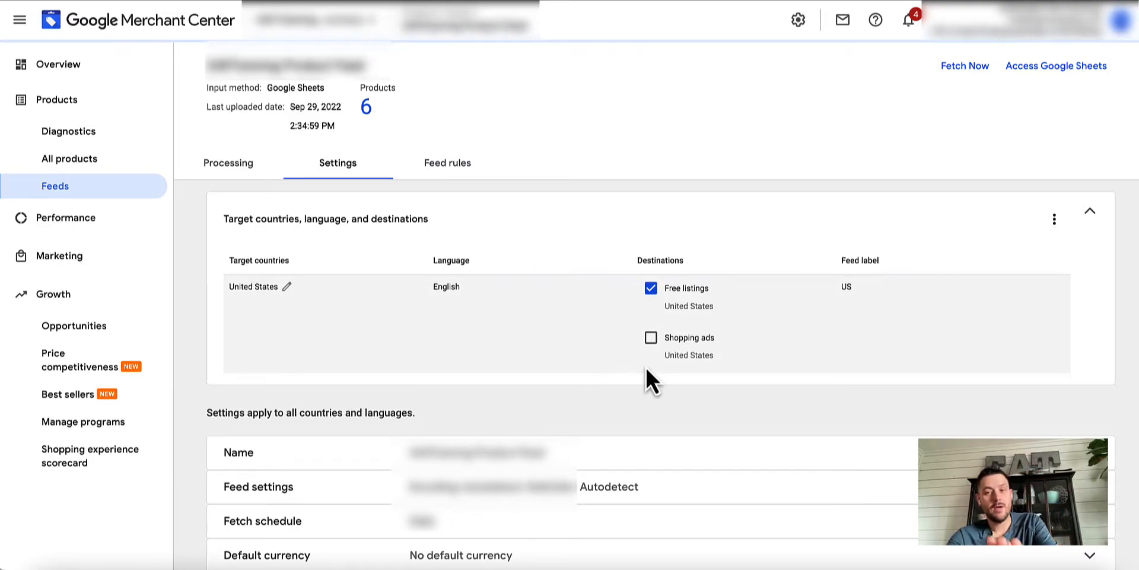
mouse_move(650, 337)
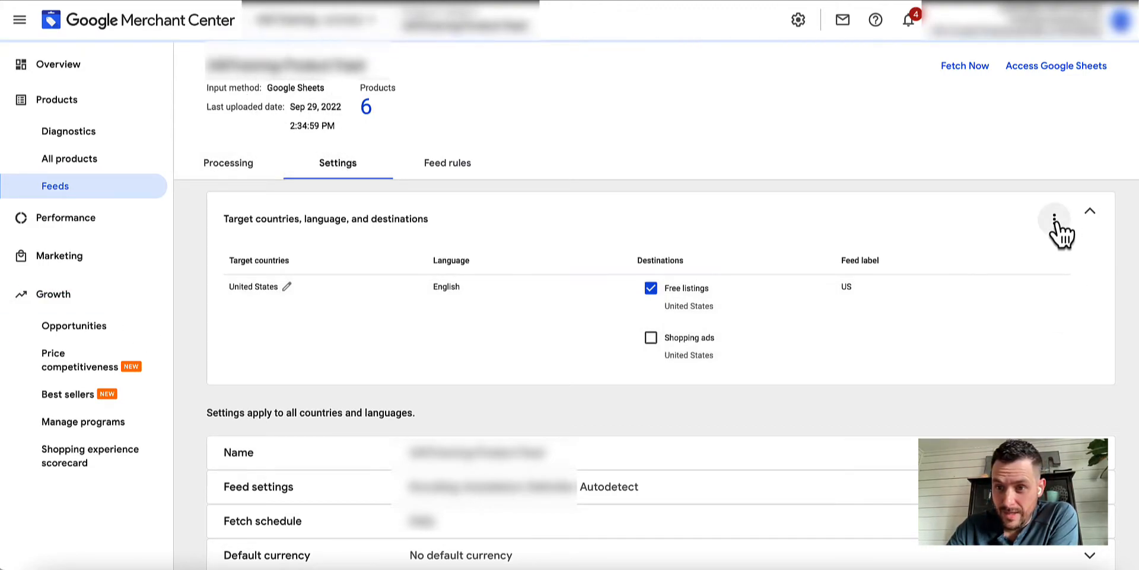
left_click(651, 337)
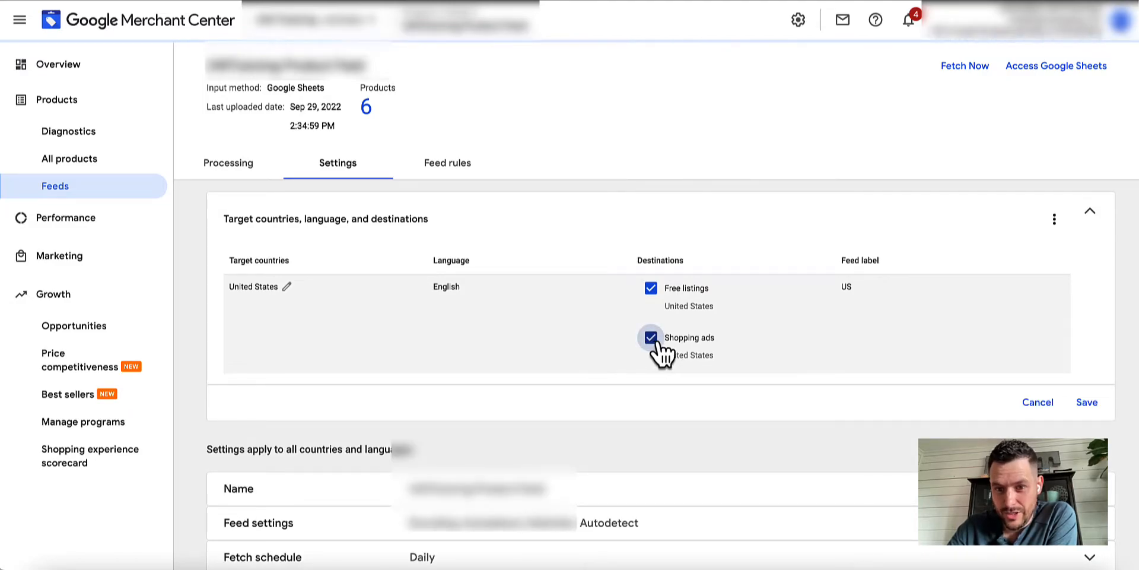
left_click(1087, 401)
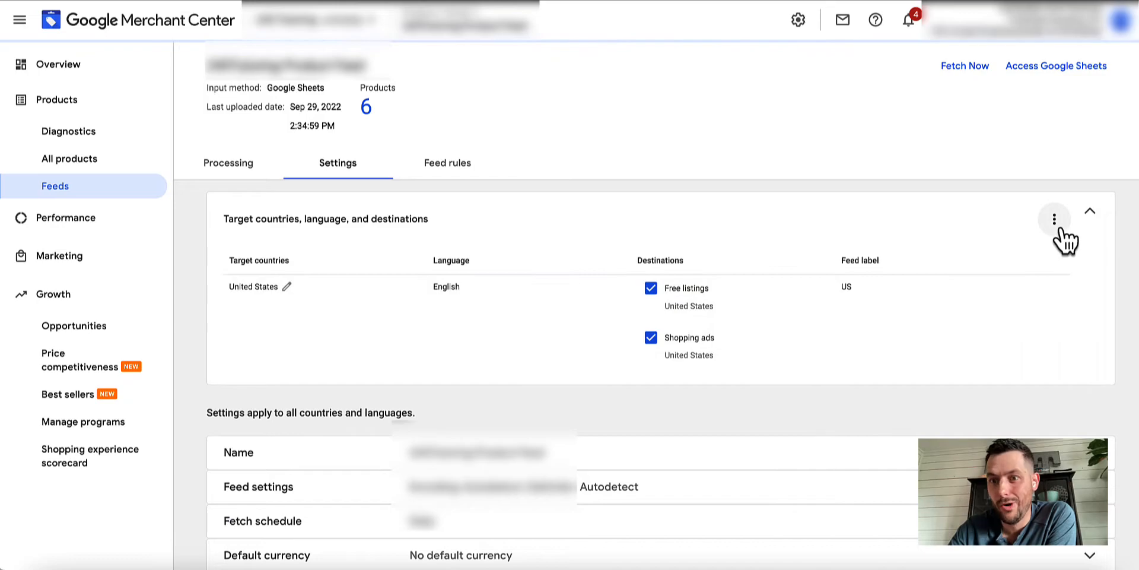
mouse_move(881, 258)
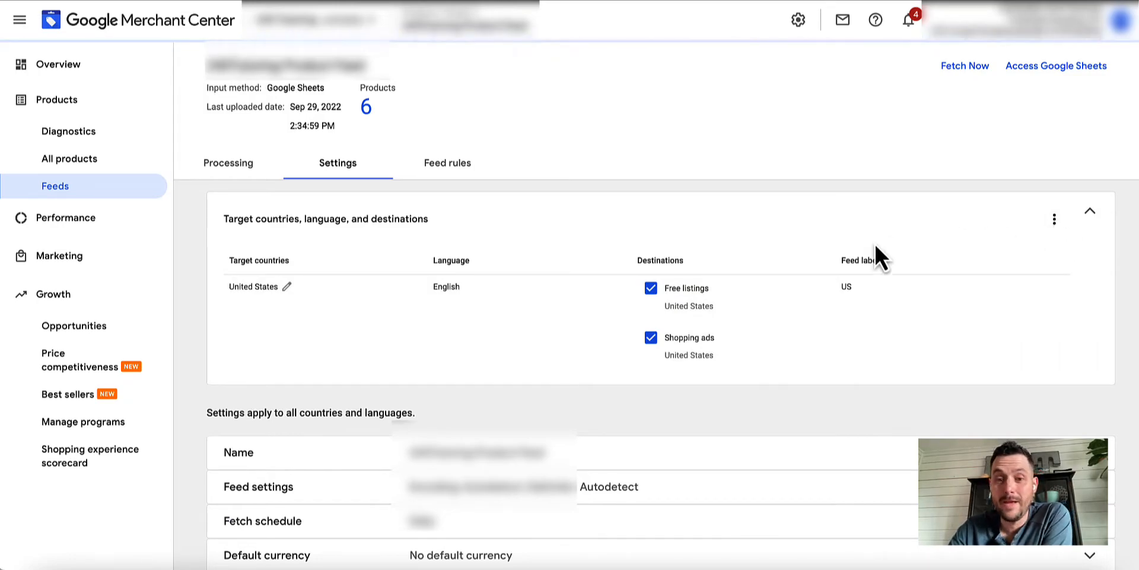
Toggle the Shopping ads destination checkbox and refetch the product feed right away.
scroll("down", 3)
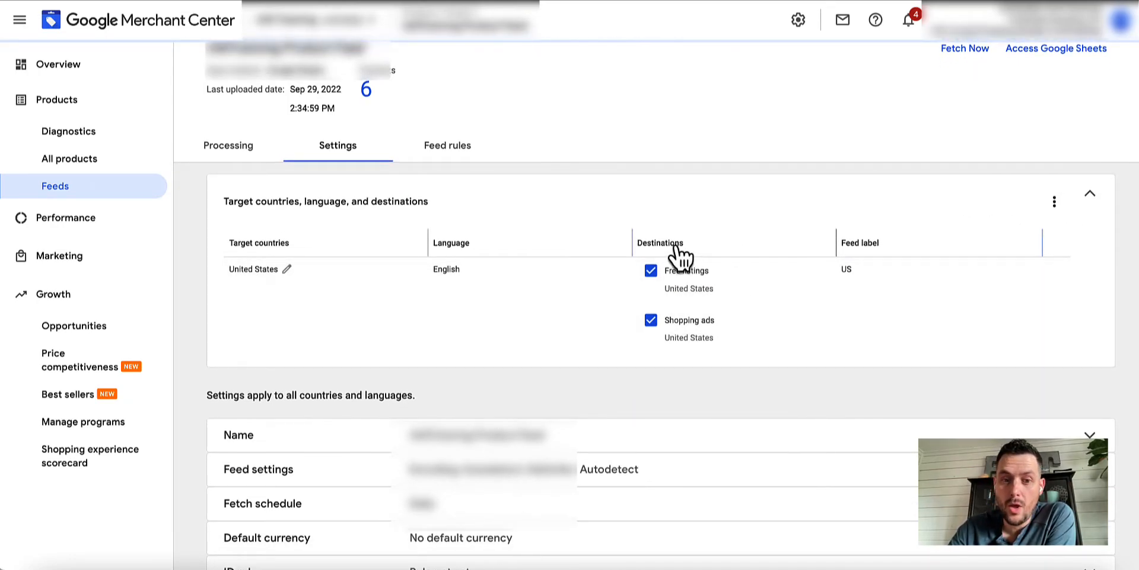
mouse_move(686, 226)
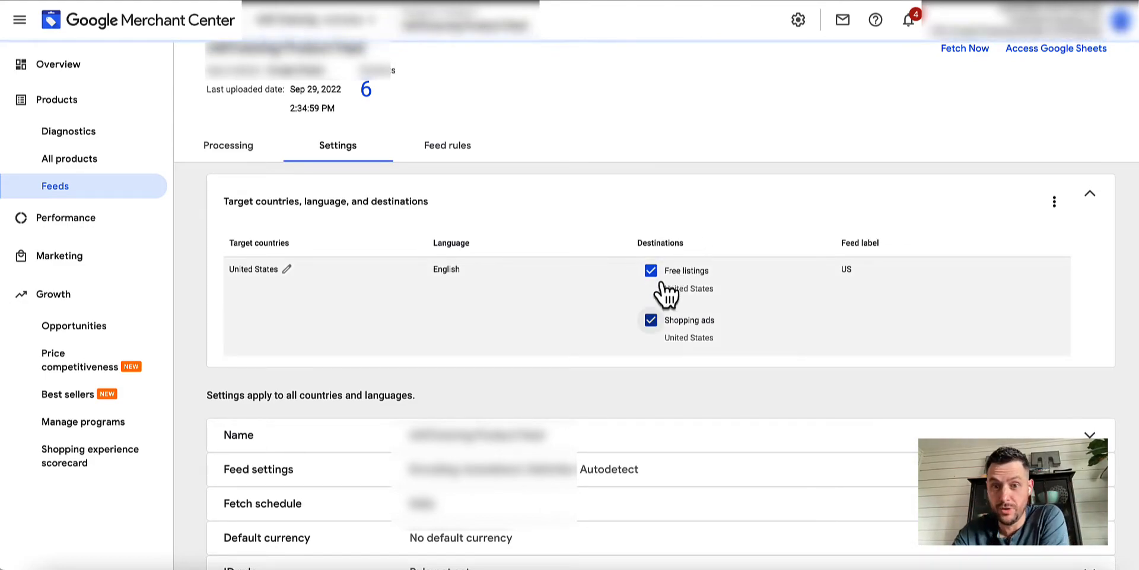
left_click(651, 320)
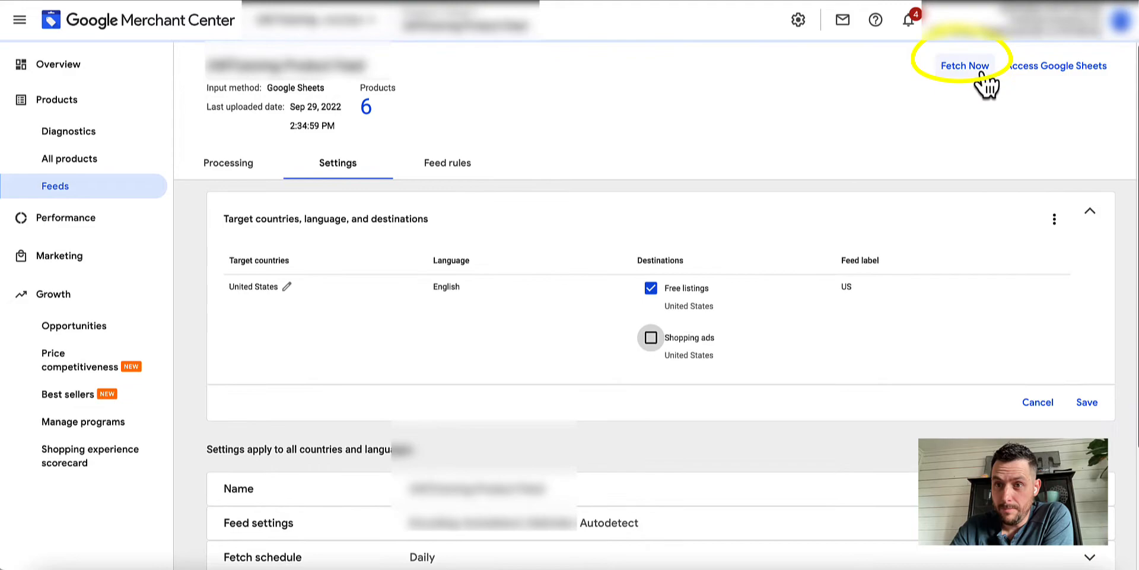
left_click(650, 337)
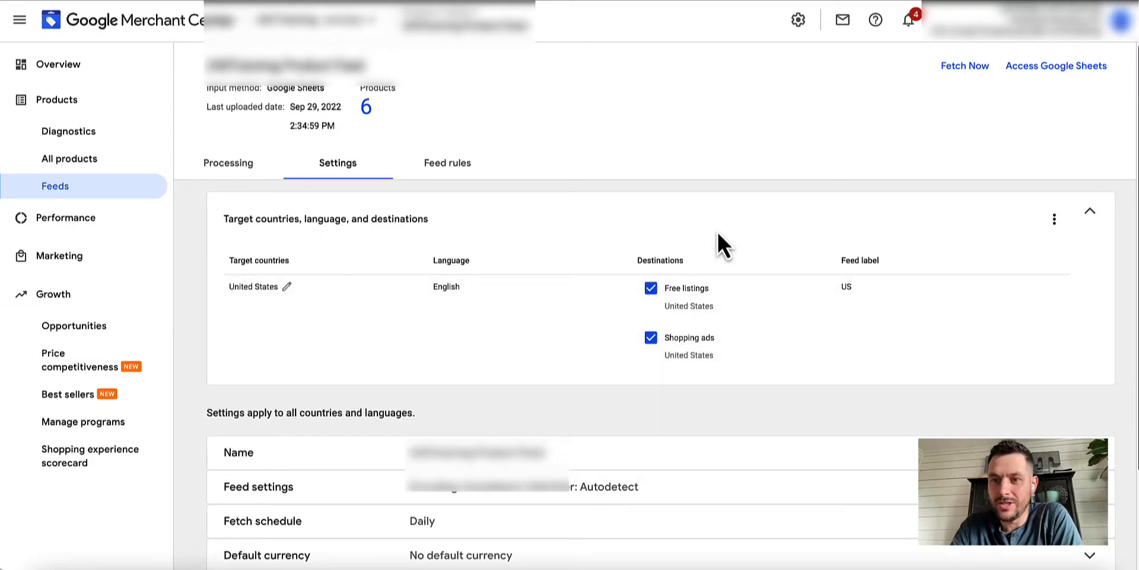
mouse_move(738, 178)
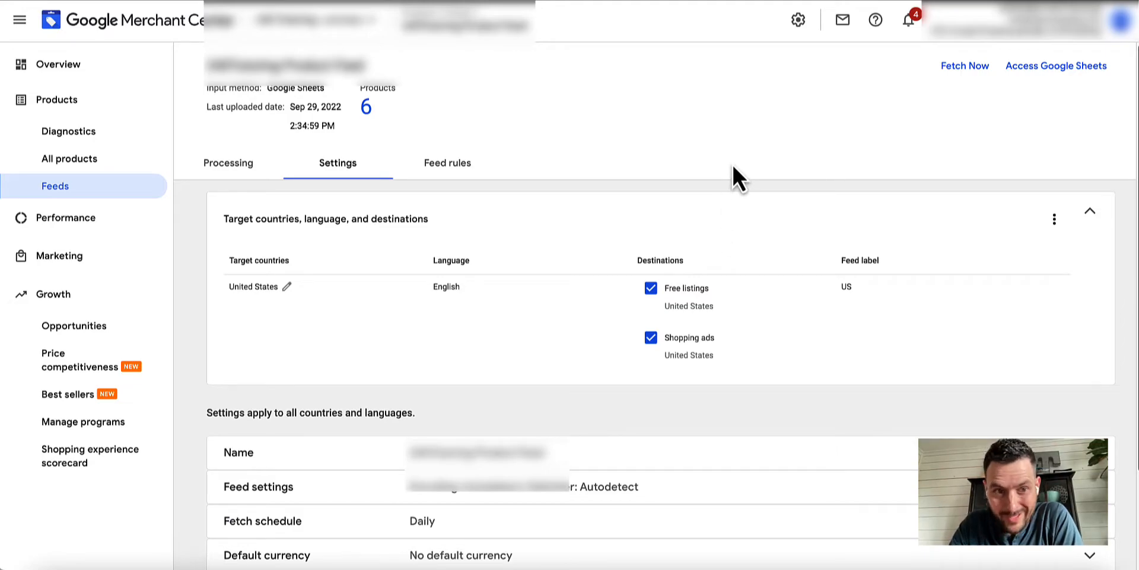
mouse_move(740, 164)
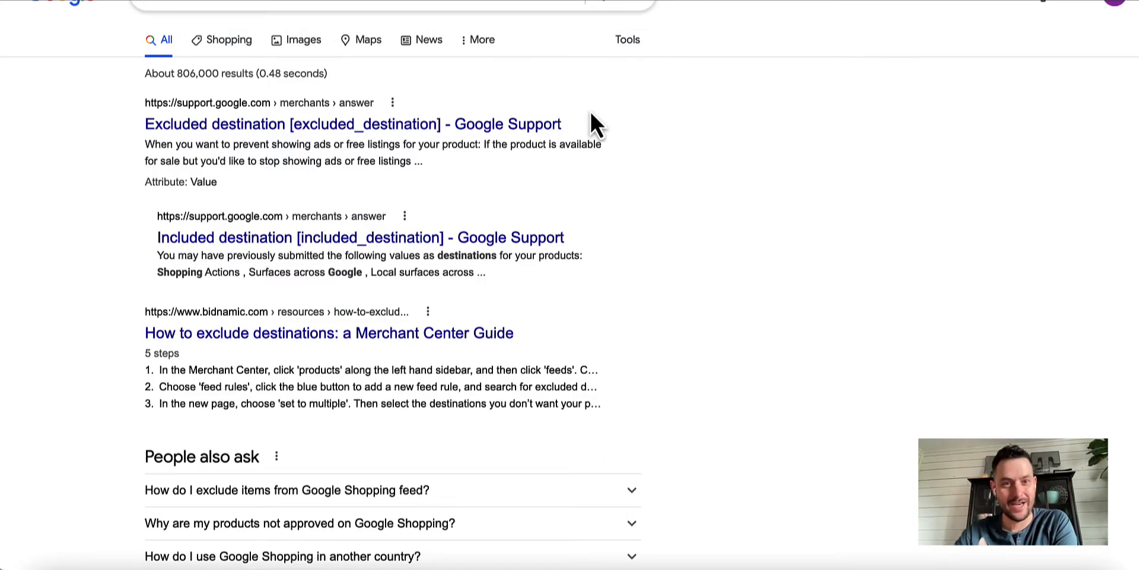
Highlight and open the Excluded destination Google Support search result.
left_click_drag(144, 102, 562, 124)
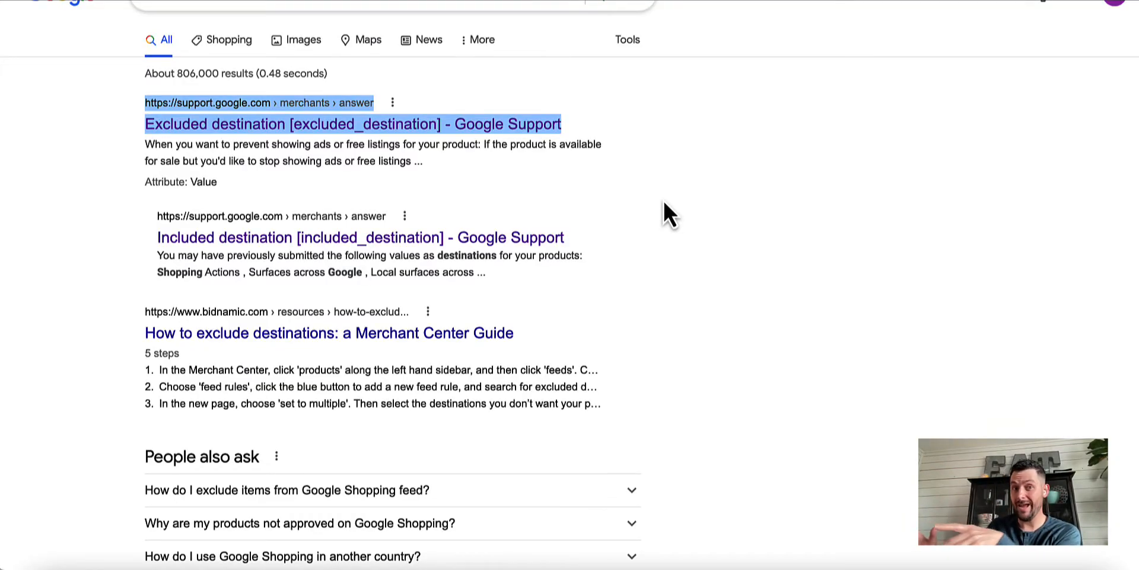
mouse_move(860, 263)
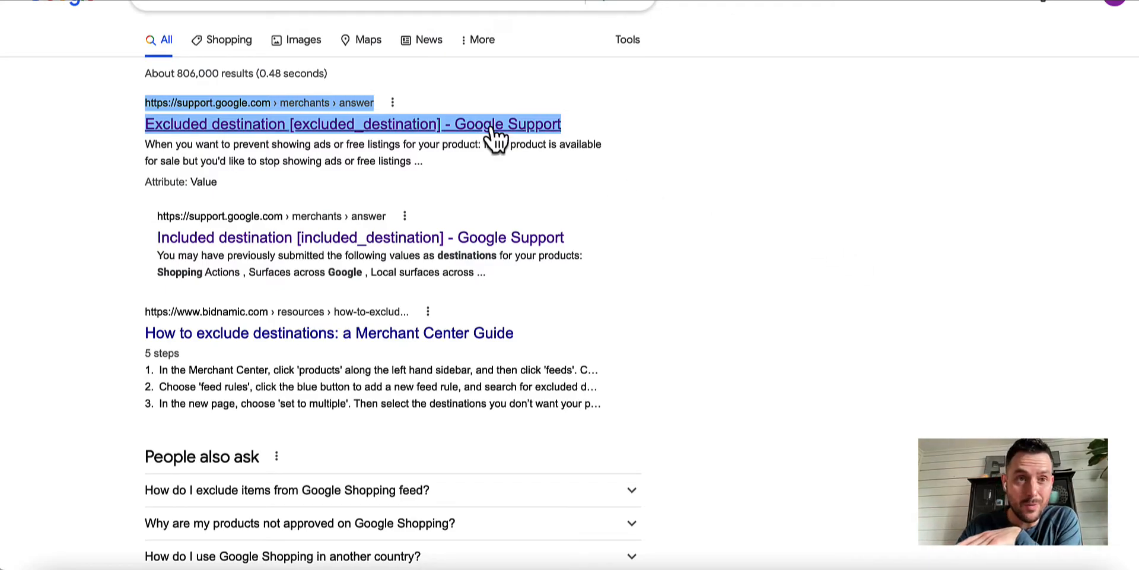
left_click(353, 123)
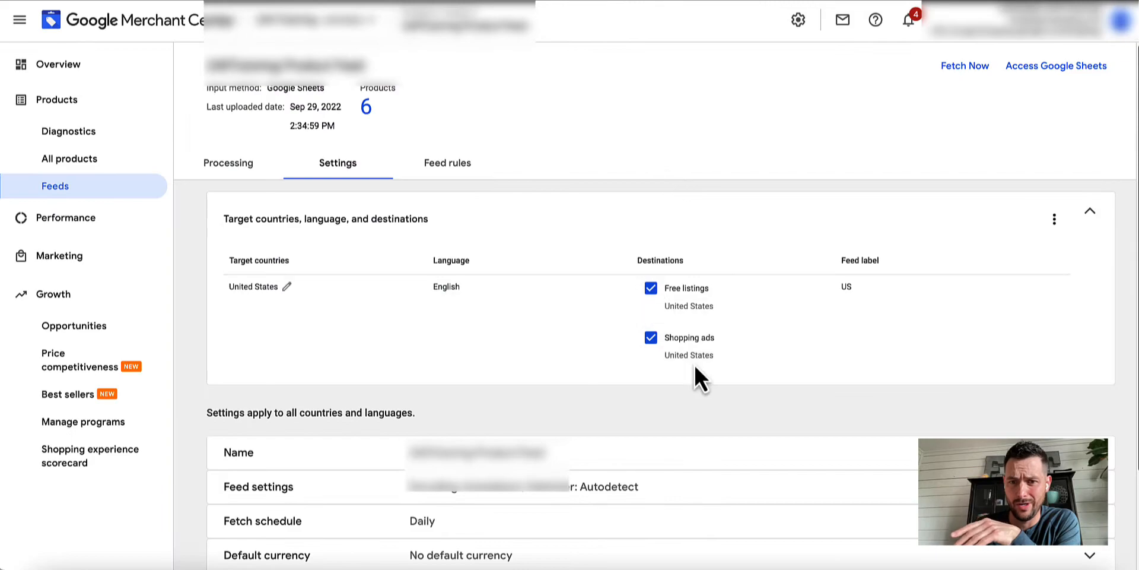
mouse_move(716, 398)
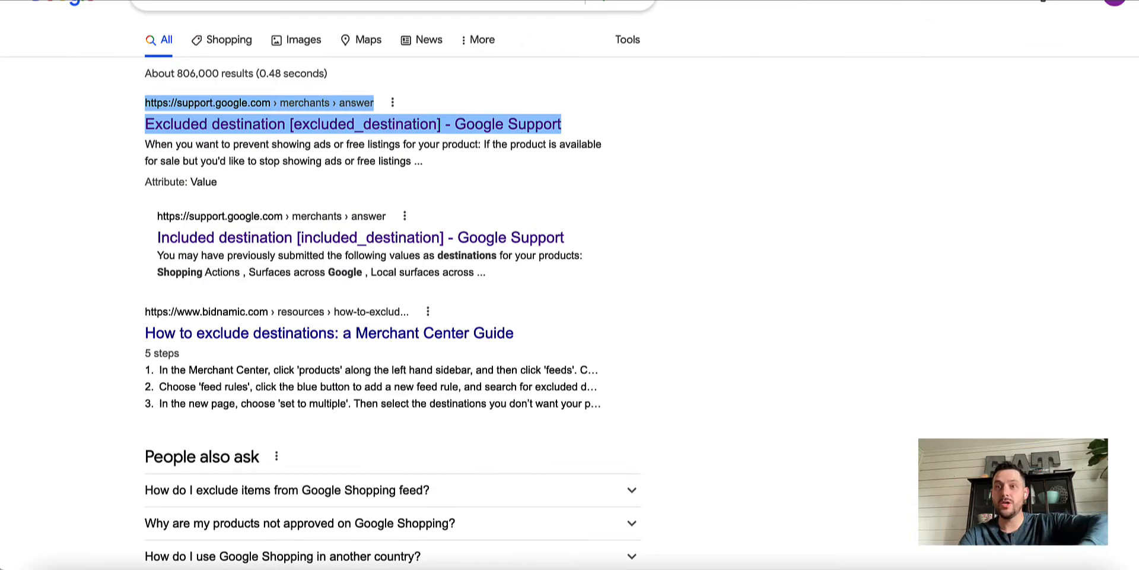
left_click(353, 124)
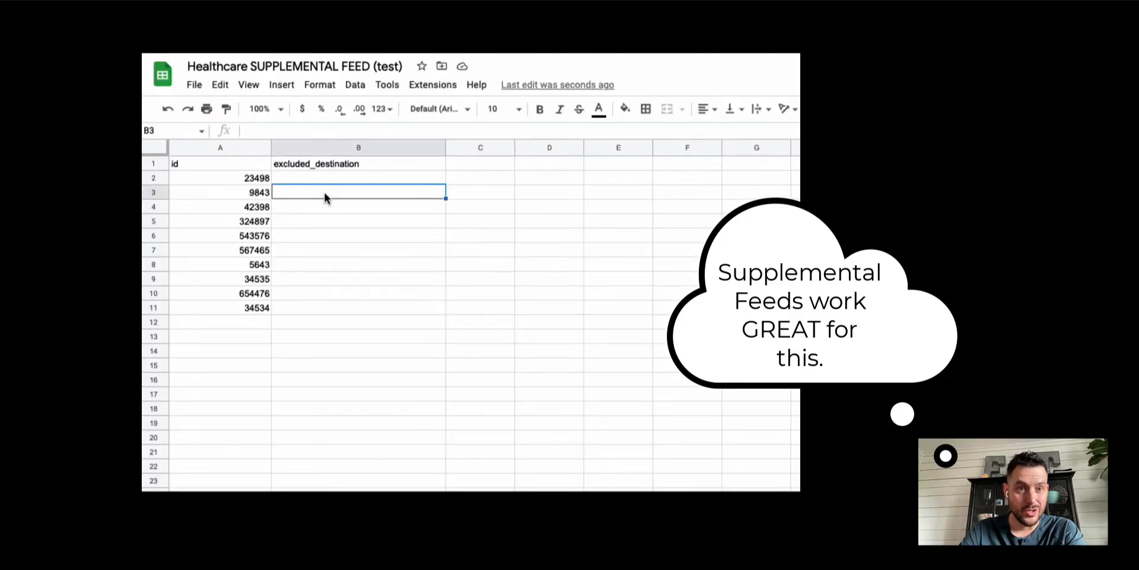
Enter 'display' as product 9843's excluded_destination value in cell B3.
type("display")
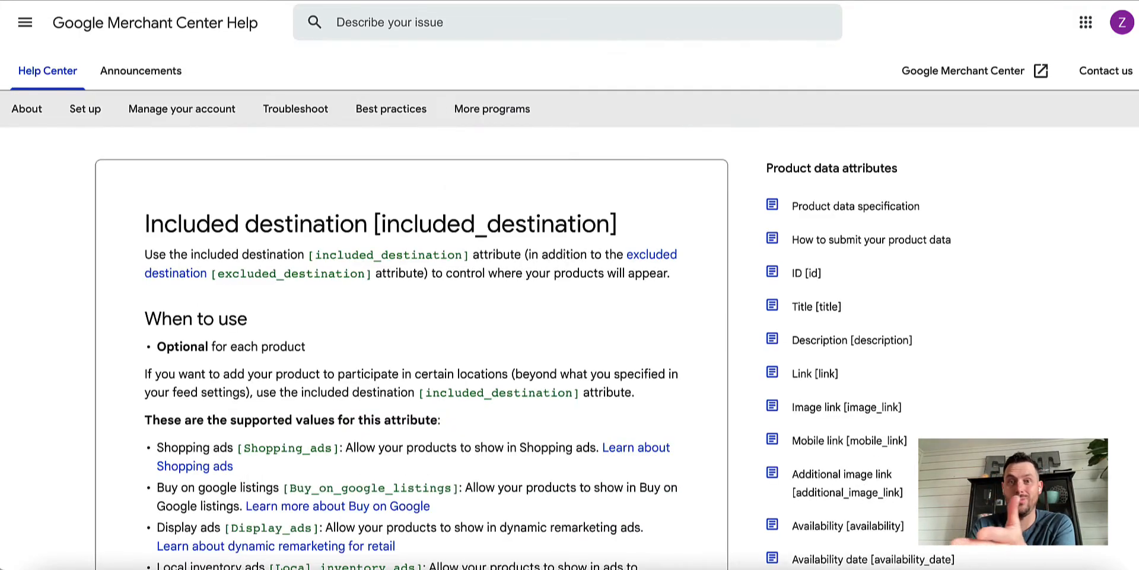
Scroll to Repeated fields and highlight the XML example of multiple excluded destinations.
scroll("down", 3)
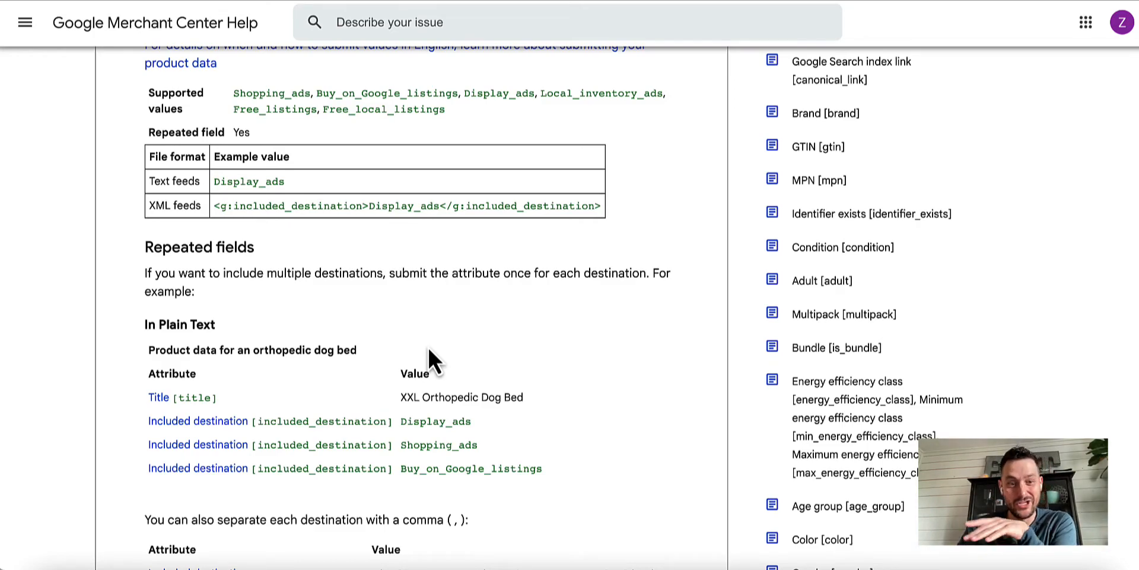
mouse_move(946, 49)
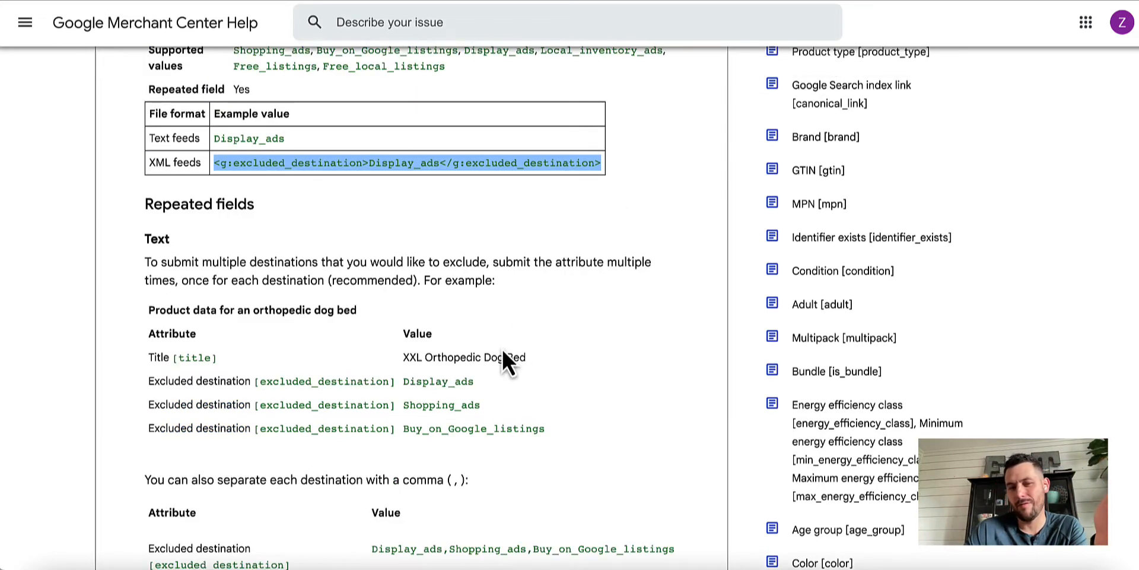
scroll("down", 3)
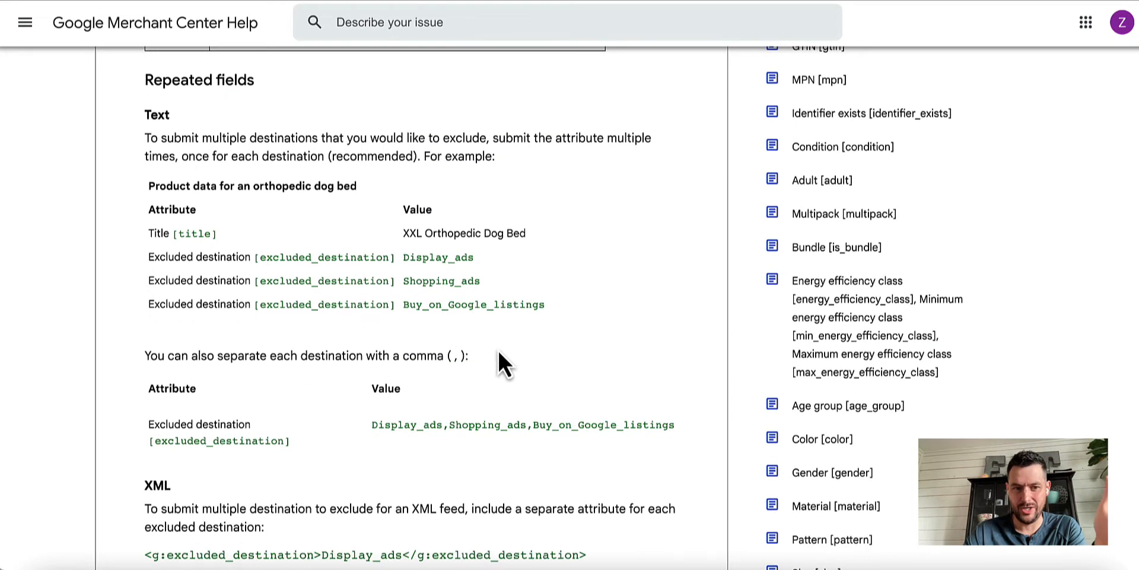
left_click_drag(372, 424, 674, 424)
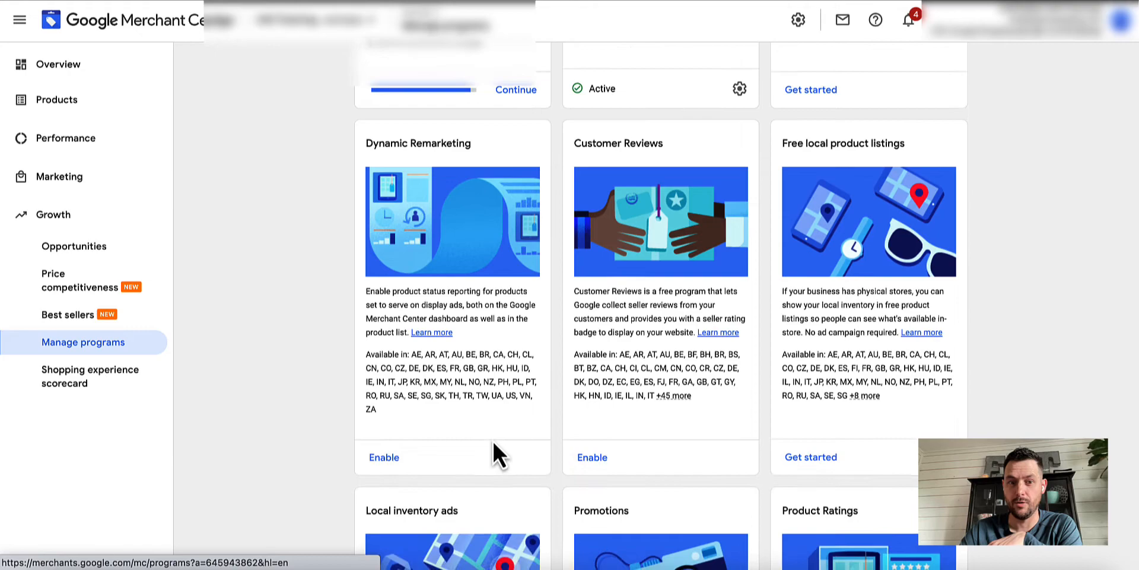
Enable Dynamic Remarketing, then open the primary feed's destination settings.
left_click(384, 457)
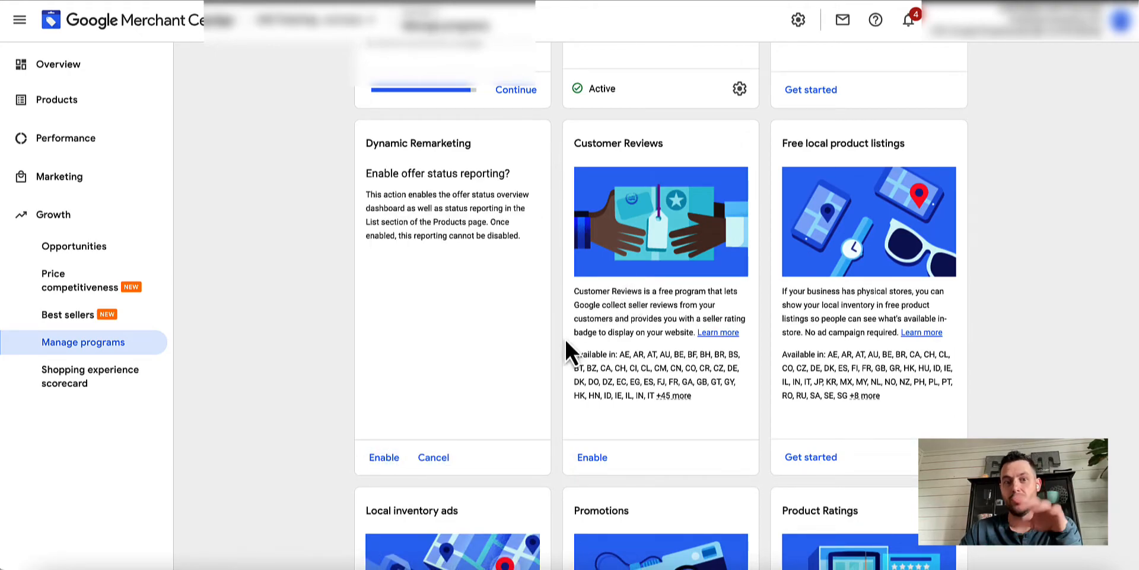
left_click(384, 457)
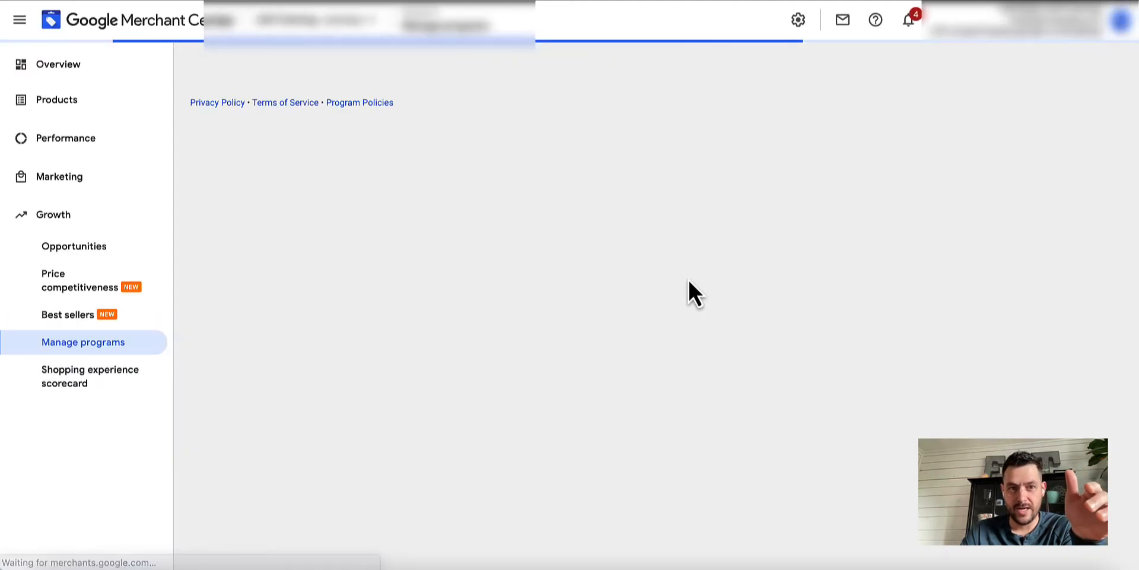
left_click(56, 100)
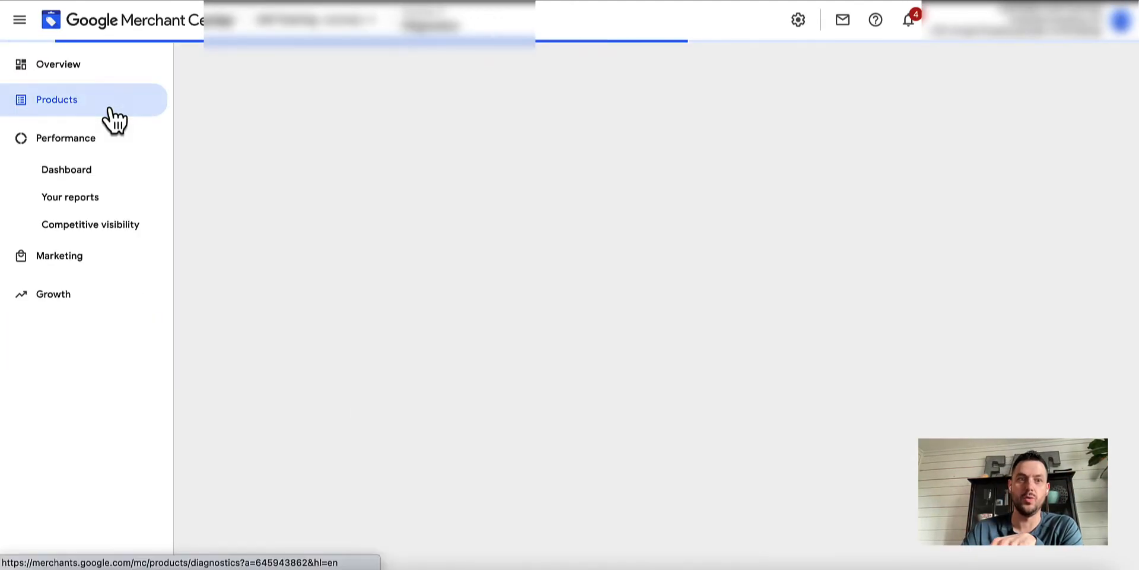
left_click(56, 100)
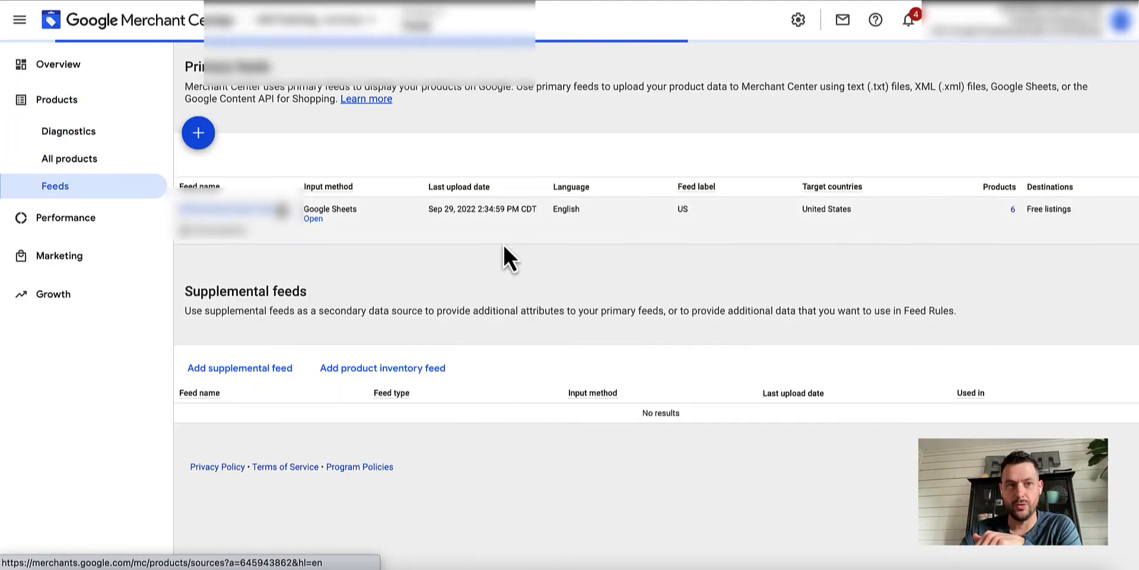
left_click(232, 208)
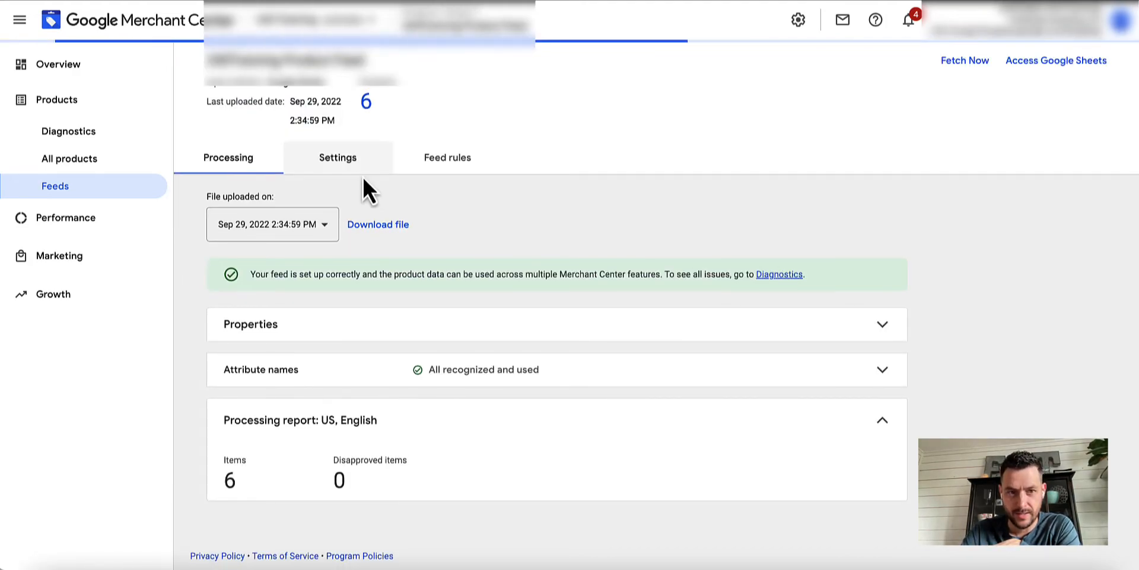
left_click(337, 157)
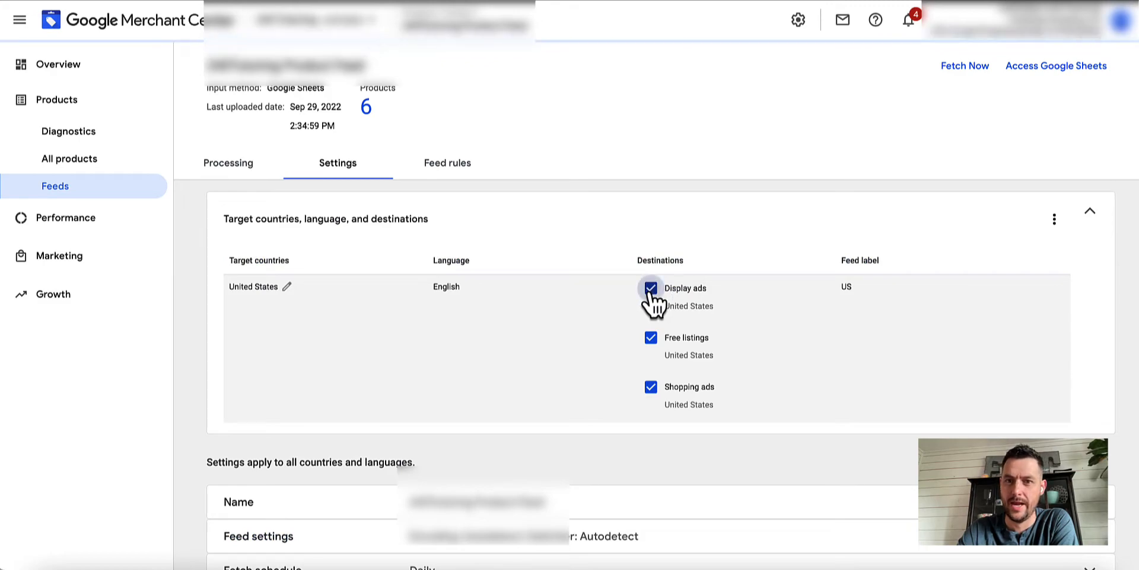
mouse_move(758, 130)
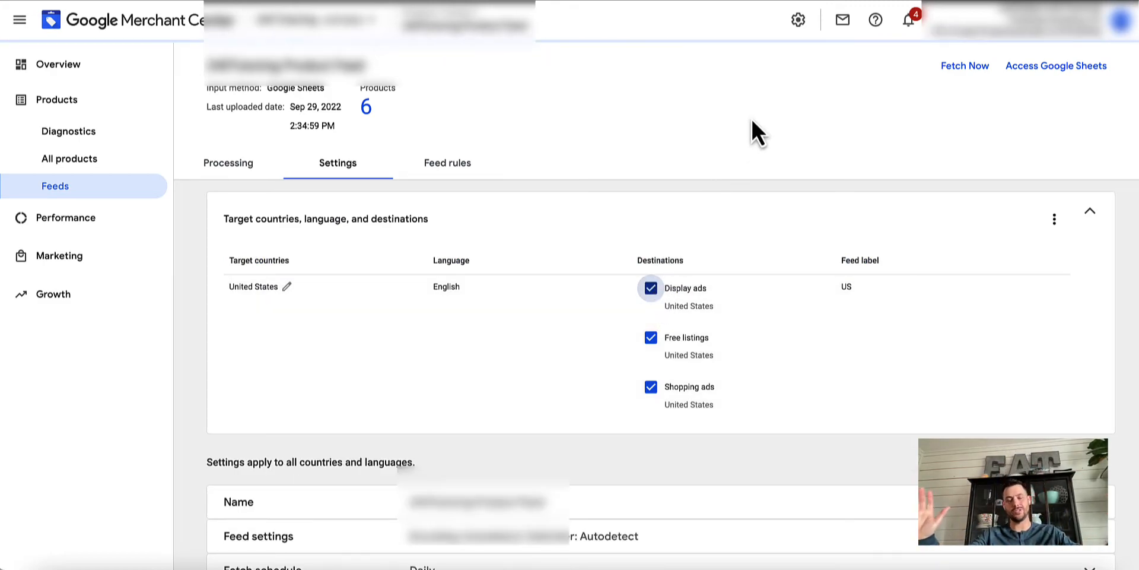